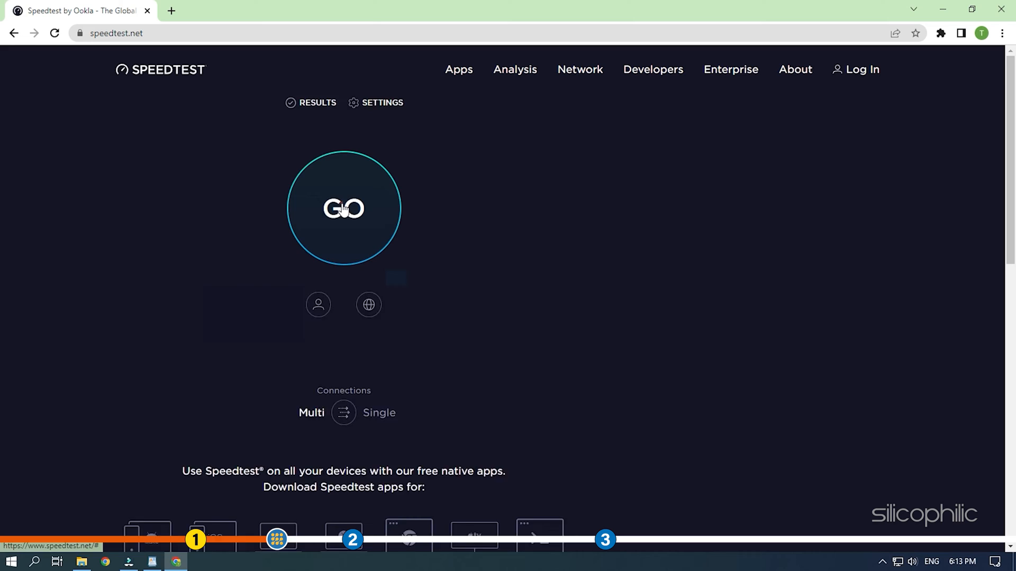
# Start a connection speed test on speedtest.net with the GO button
pyautogui.click(343, 208)
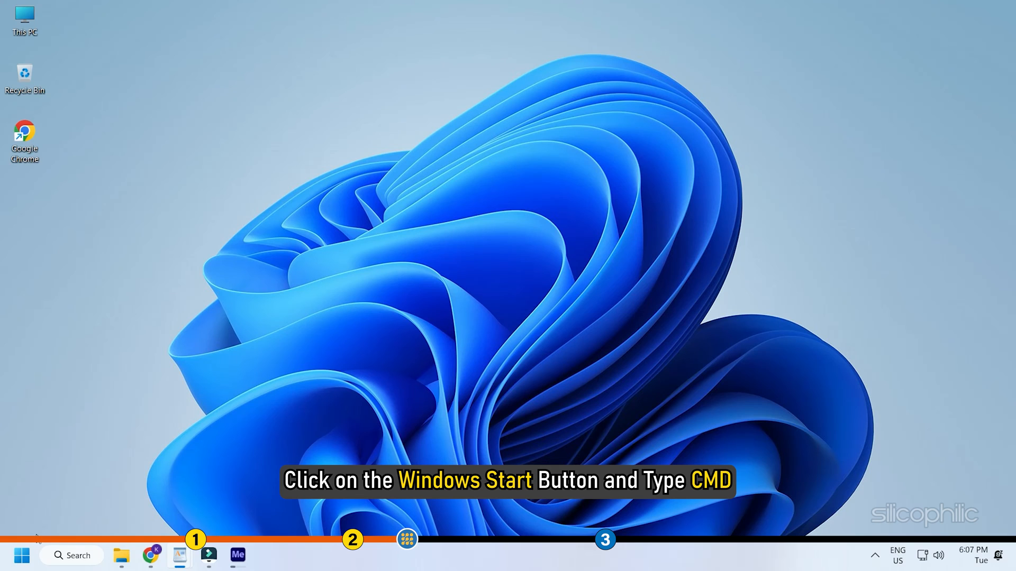
# Search 'CMD' from Start and launch Command Prompt as administrator
pyautogui.click(22, 556)
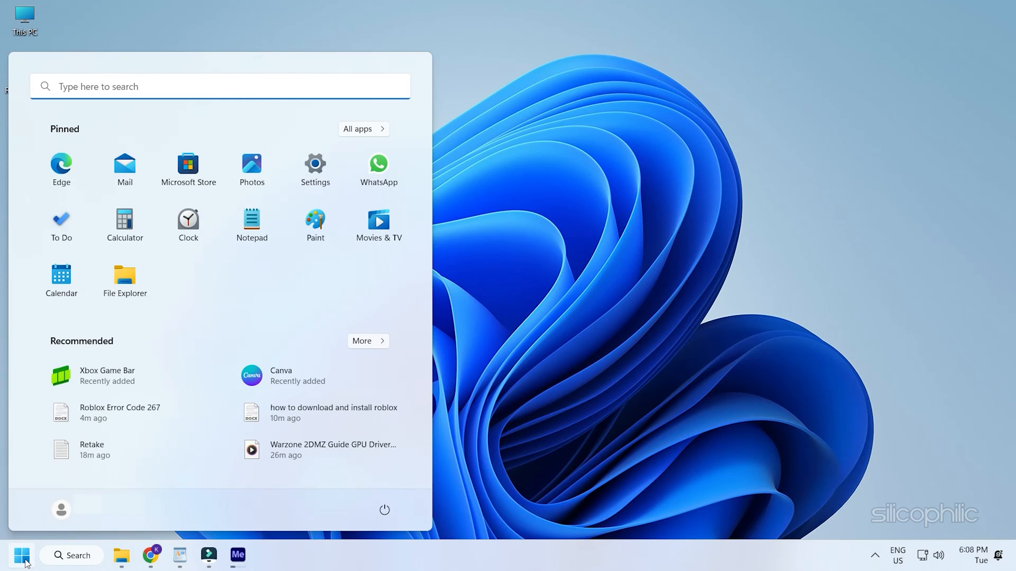
pyautogui.write('c')
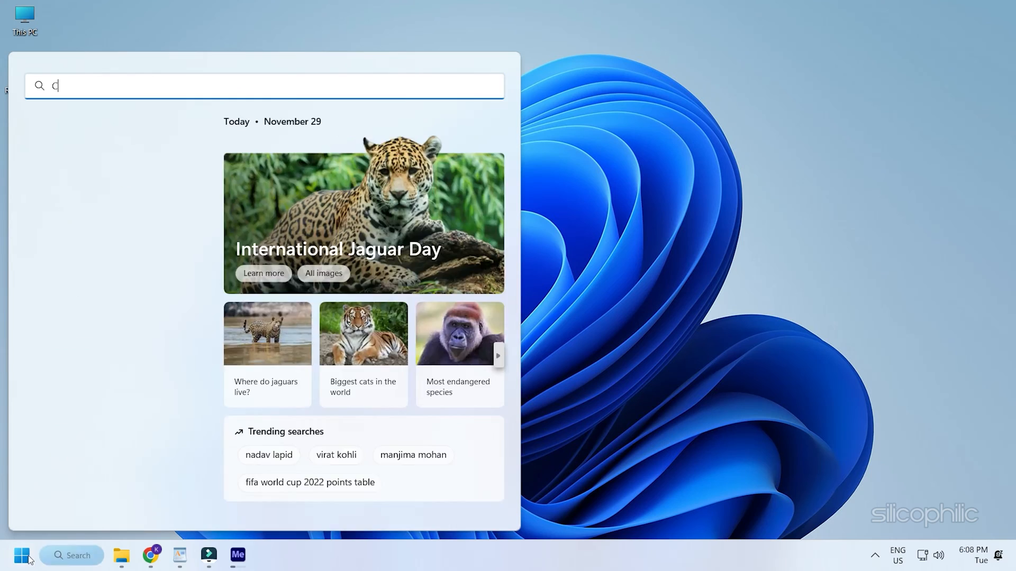
pyautogui.write('MD')
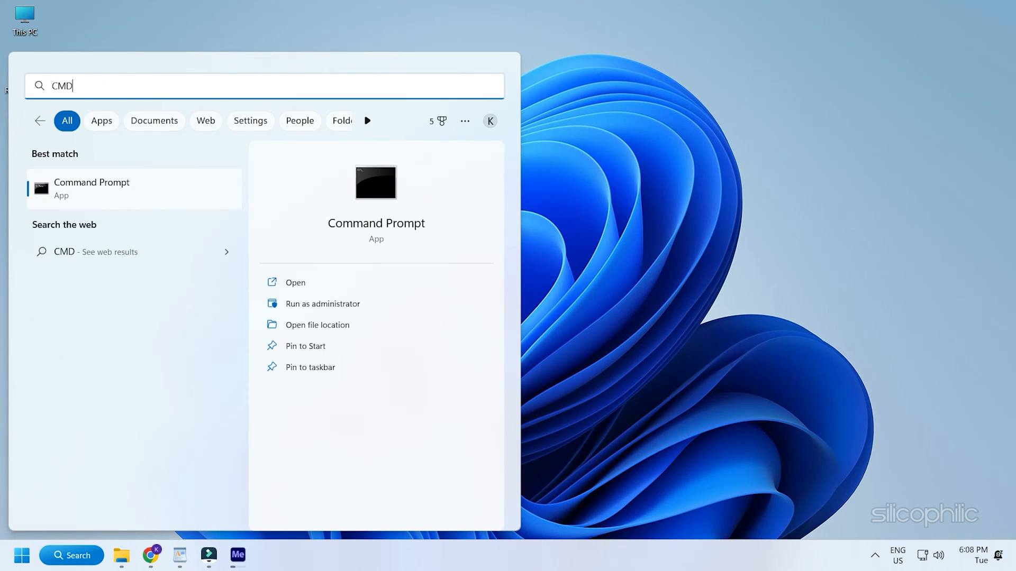
pyautogui.moveTo(187, 204)
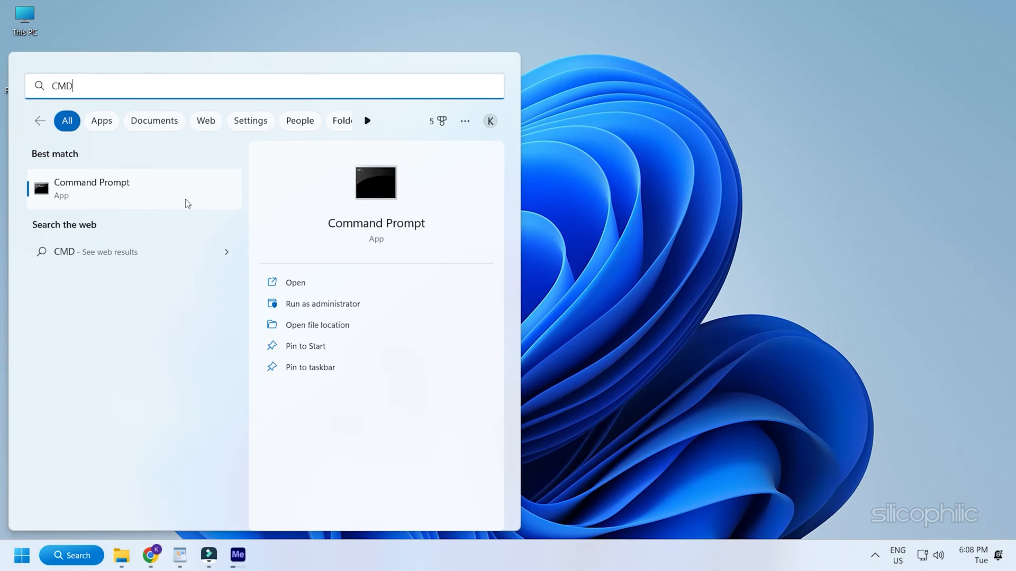
pyautogui.rightClick(91, 188)
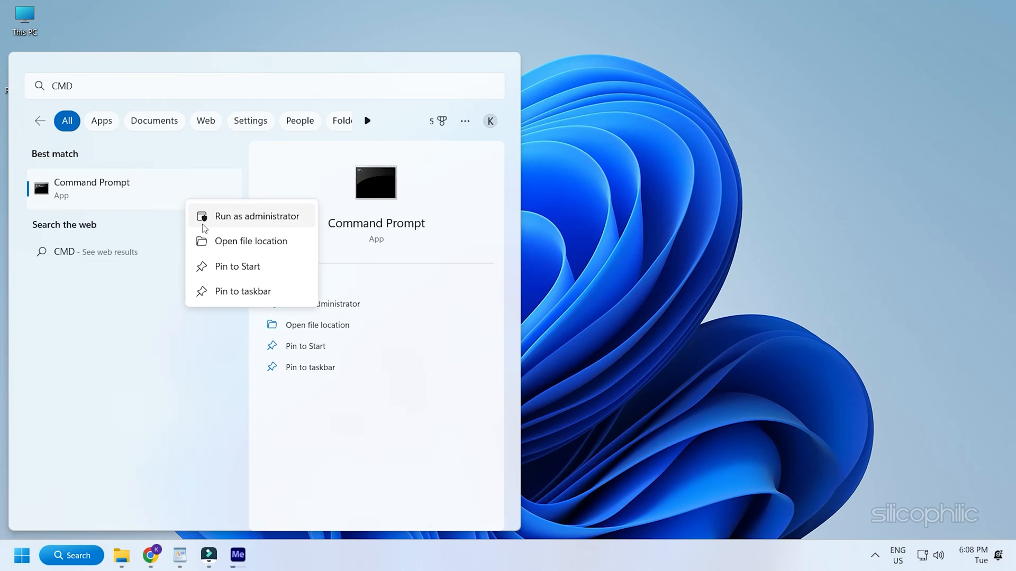
pyautogui.click(256, 216)
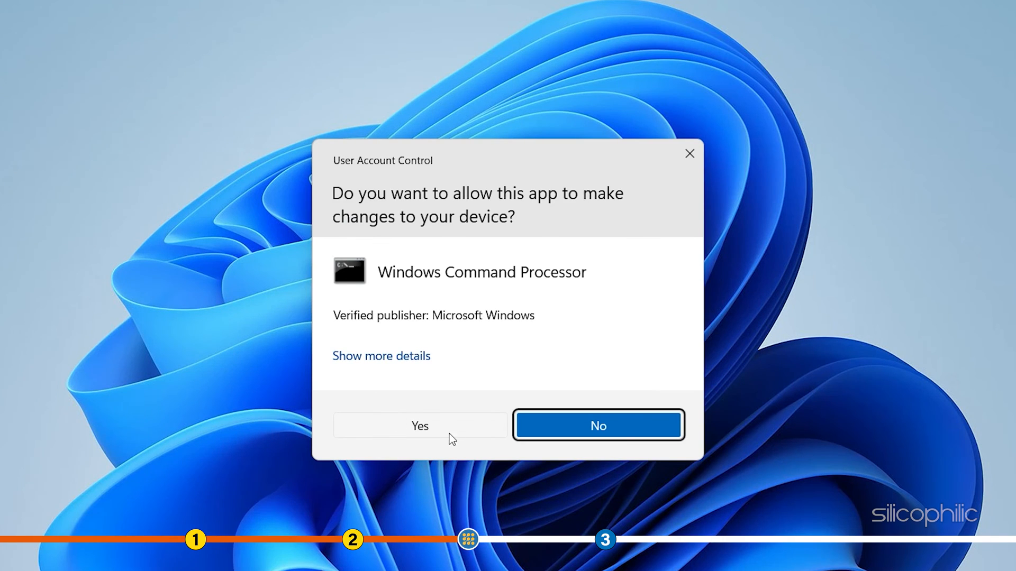
# Allow elevation and run 'ipconfig /flushdns' to flush the DNS resolver cache
pyautogui.click(419, 425)
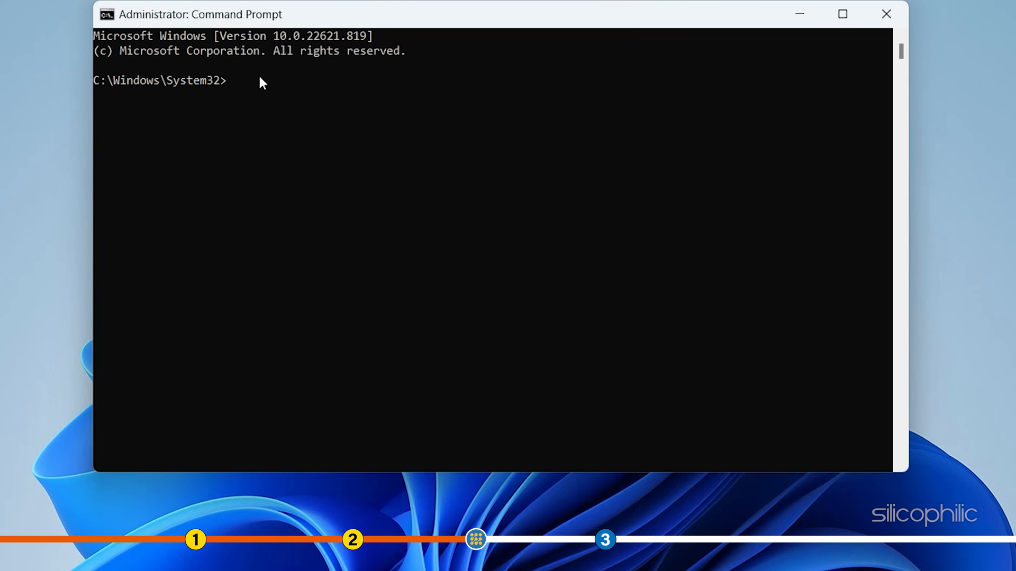
pyautogui.write('ipconfig /flushdns')
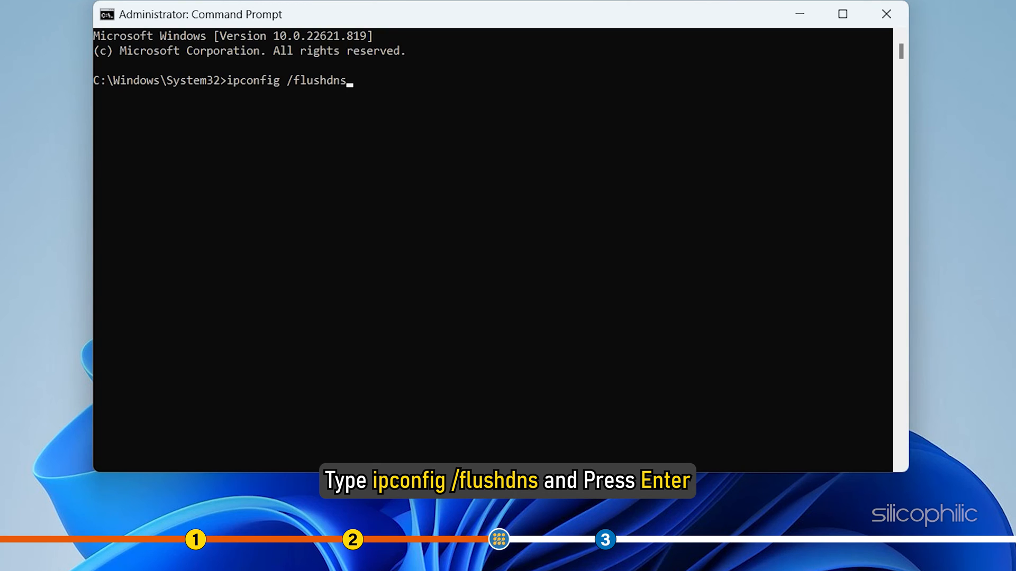
pyautogui.press('Enter')
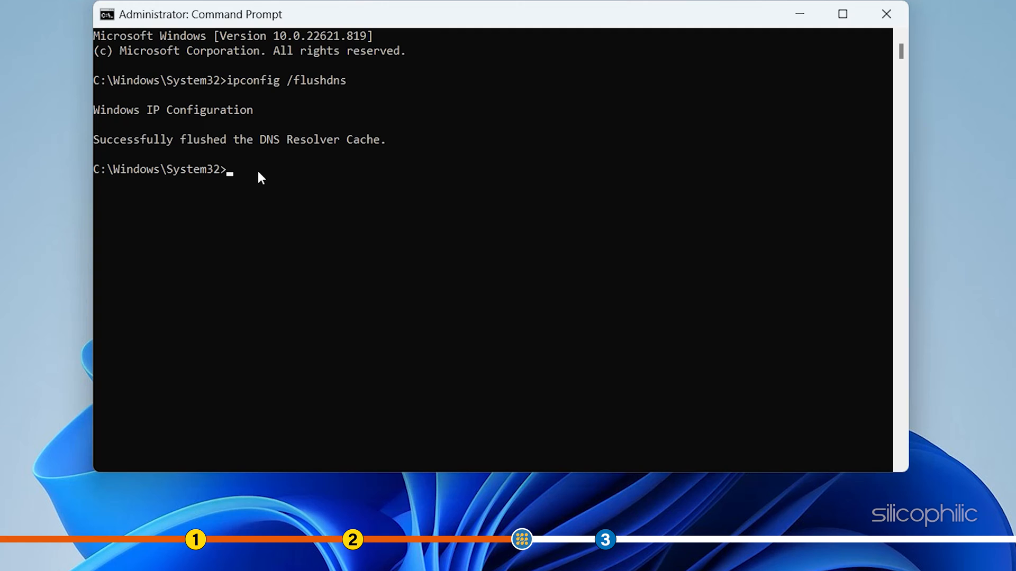
# Run 'netsh winsock reset' to reset the Winsock catalog, then exit Command Prompt
pyautogui.write('netsh winsock reset')
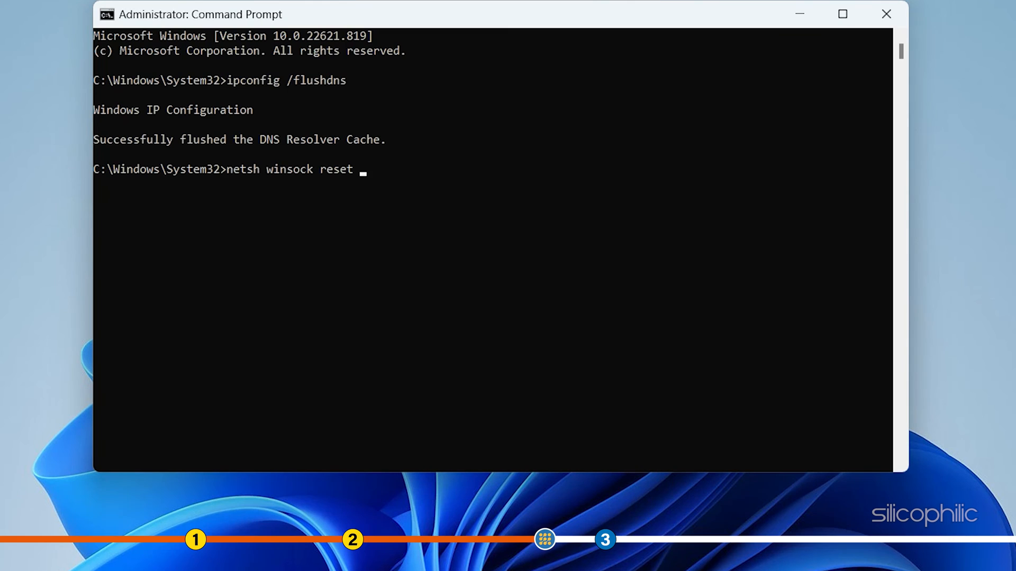
pyautogui.press('enter')
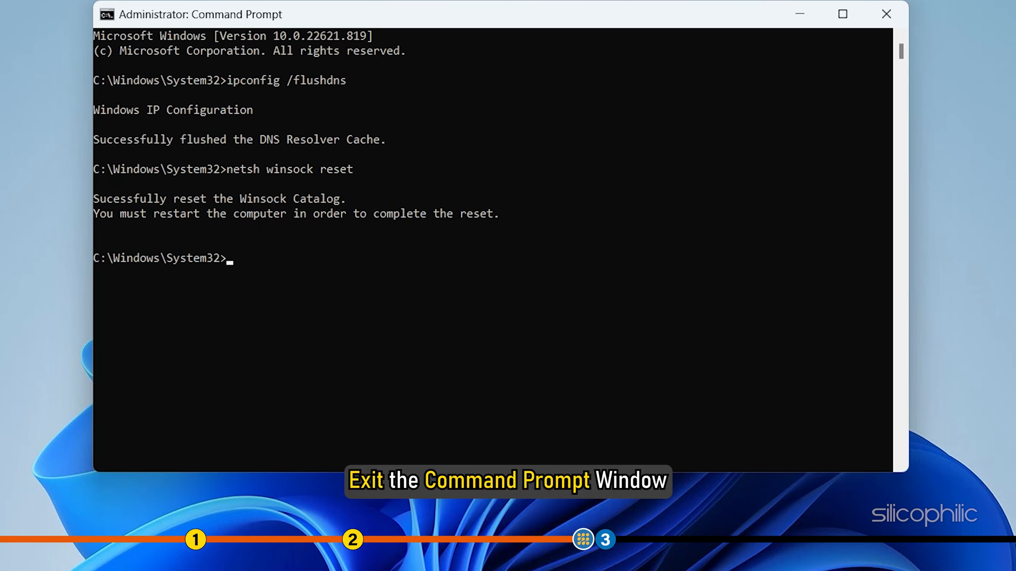
pyautogui.write('EXIT')
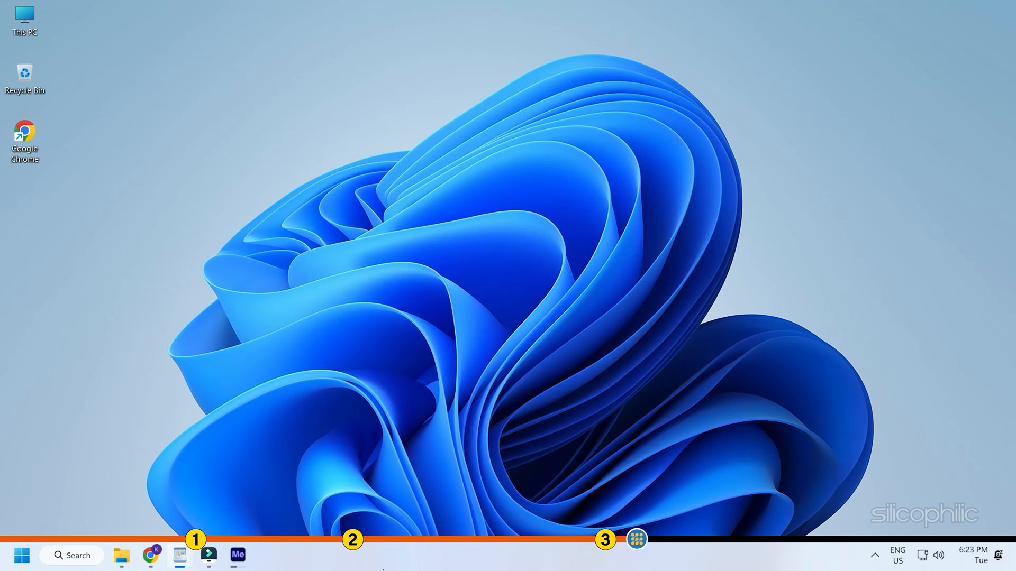
# Go from Settings via Network & internet to the Network Connections adapter list
pyautogui.press('Win+i')
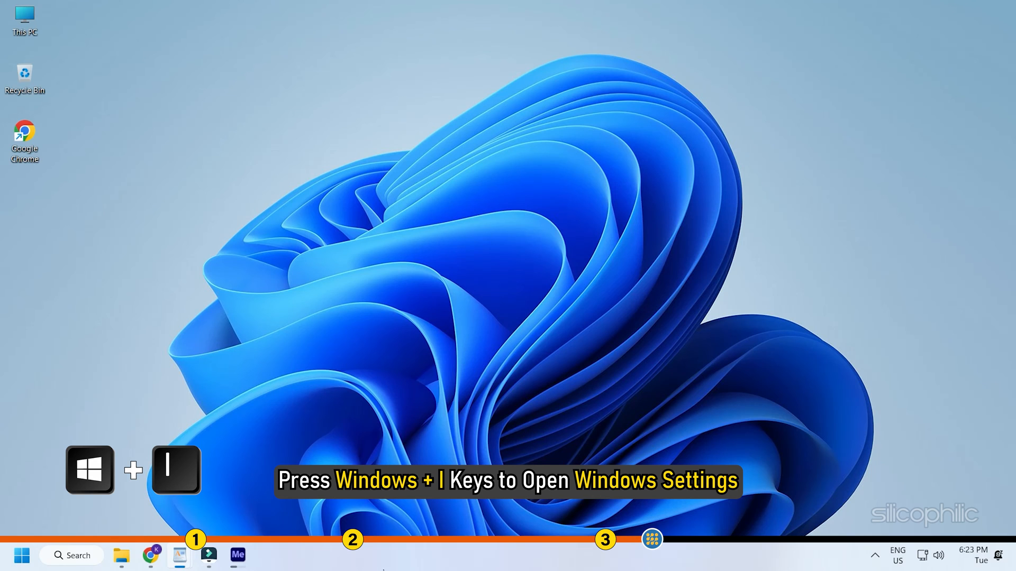
pyautogui.press('Win+i')
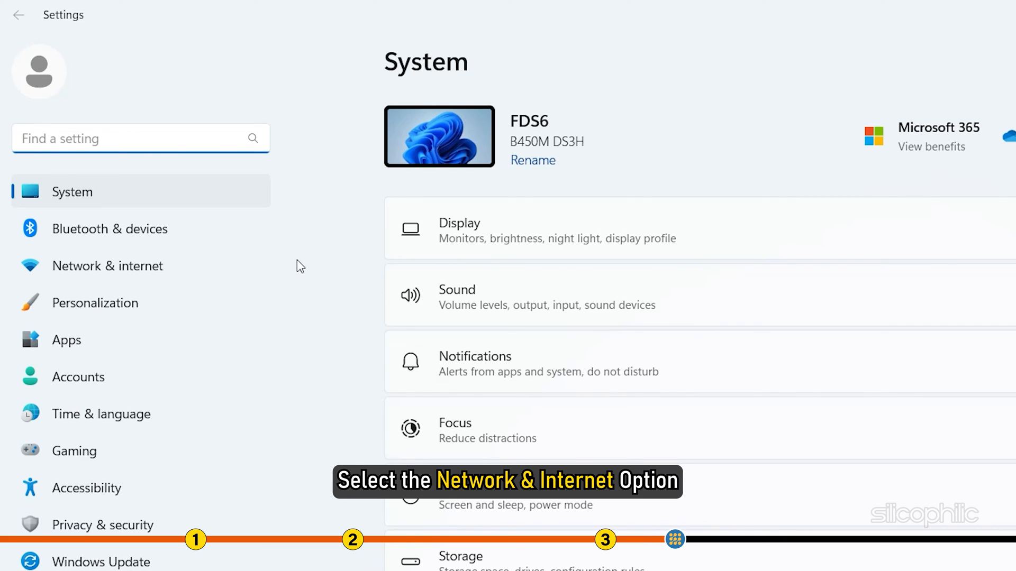
pyautogui.click(108, 265)
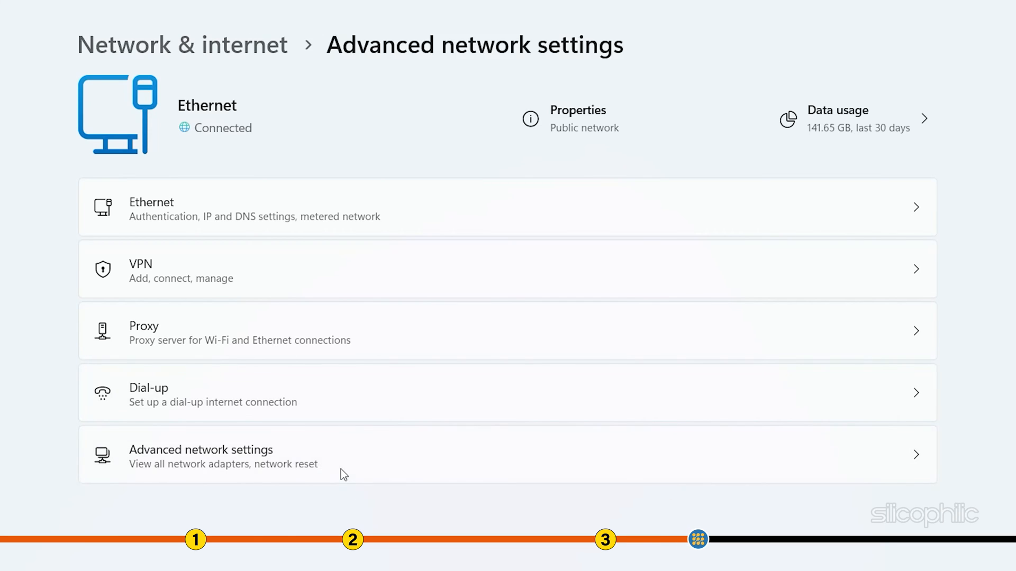
pyautogui.click(201, 454)
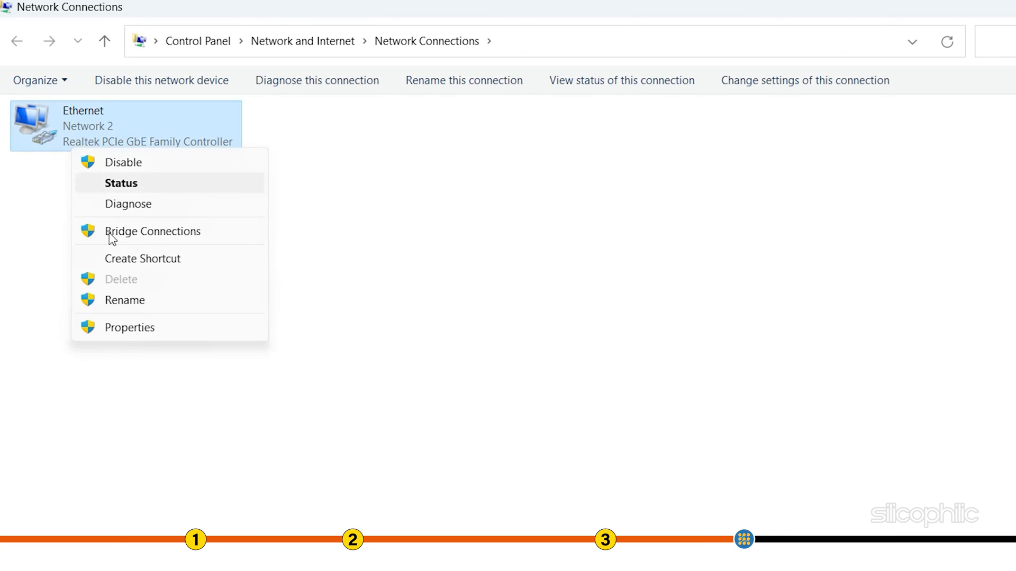
# Open the Ethernet adapter's properties and then its TCP/IPv4 settings
pyautogui.click(129, 327)
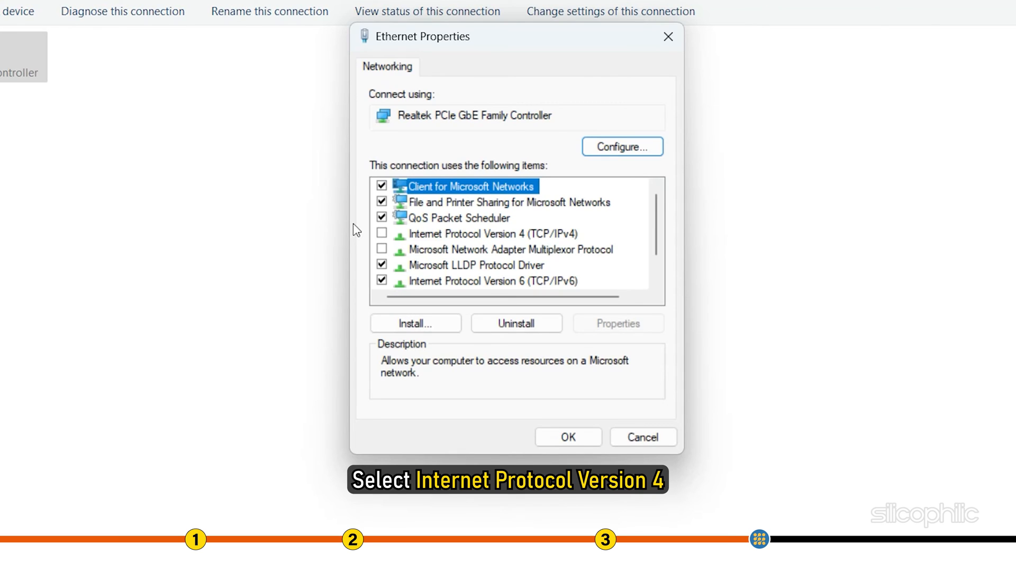
pyautogui.click(476, 234)
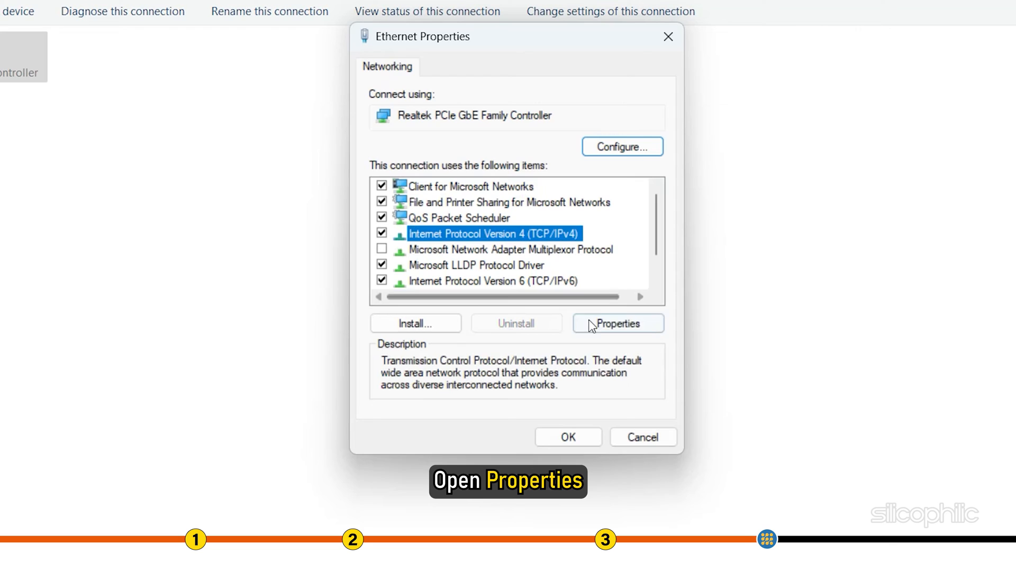
pyautogui.click(617, 323)
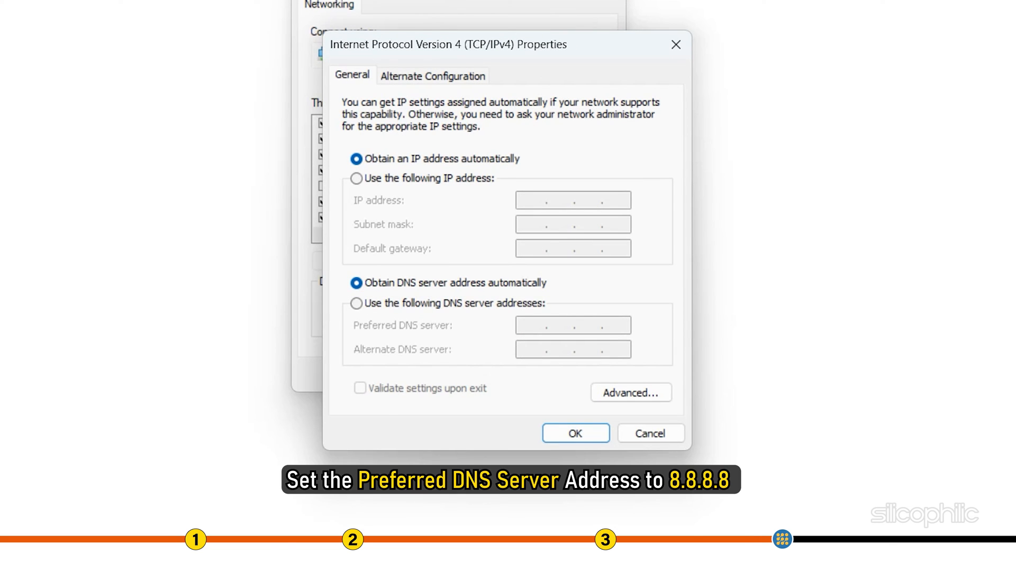
# Enter custom preferred and alternate DNS server addresses for IPv4 and save with OK
pyautogui.write('8.8')
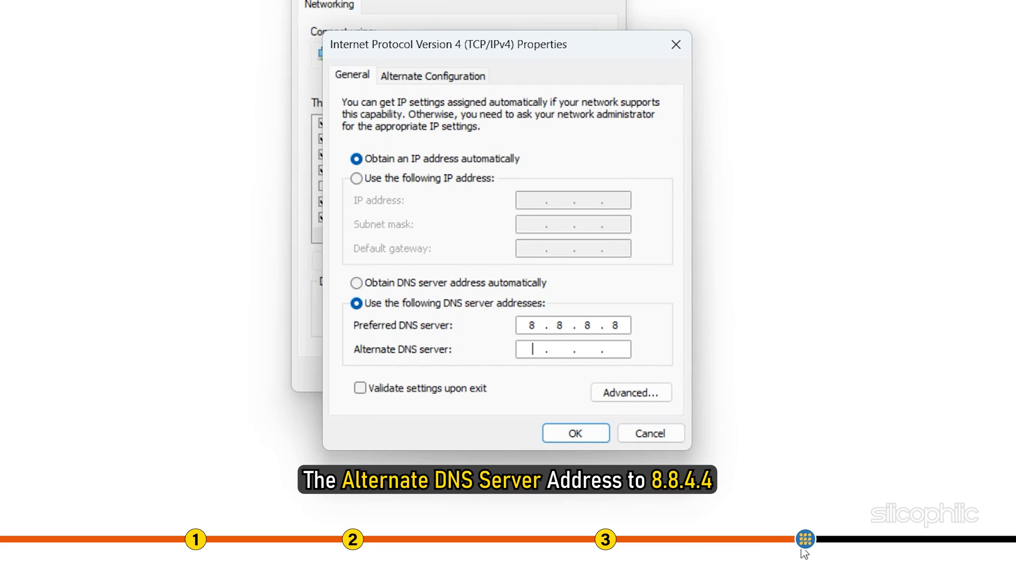
pyautogui.write('8.8.4.4')
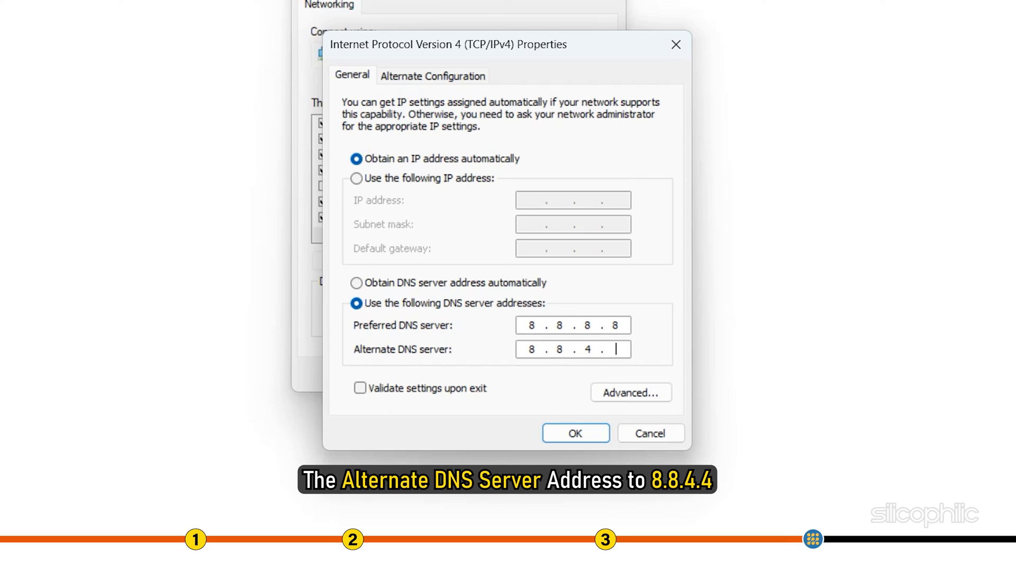
pyautogui.write('4')
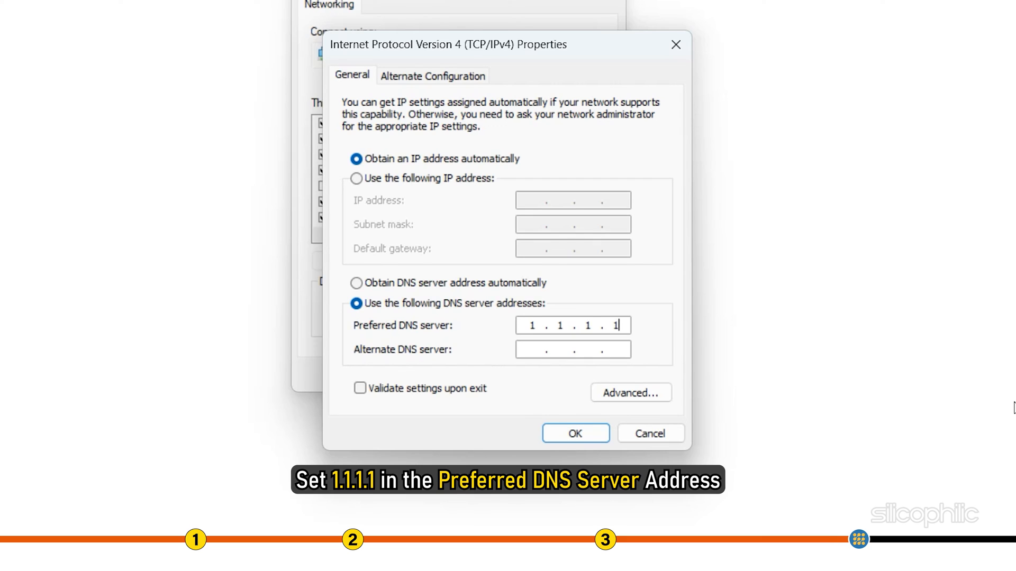
pyautogui.click(573, 349)
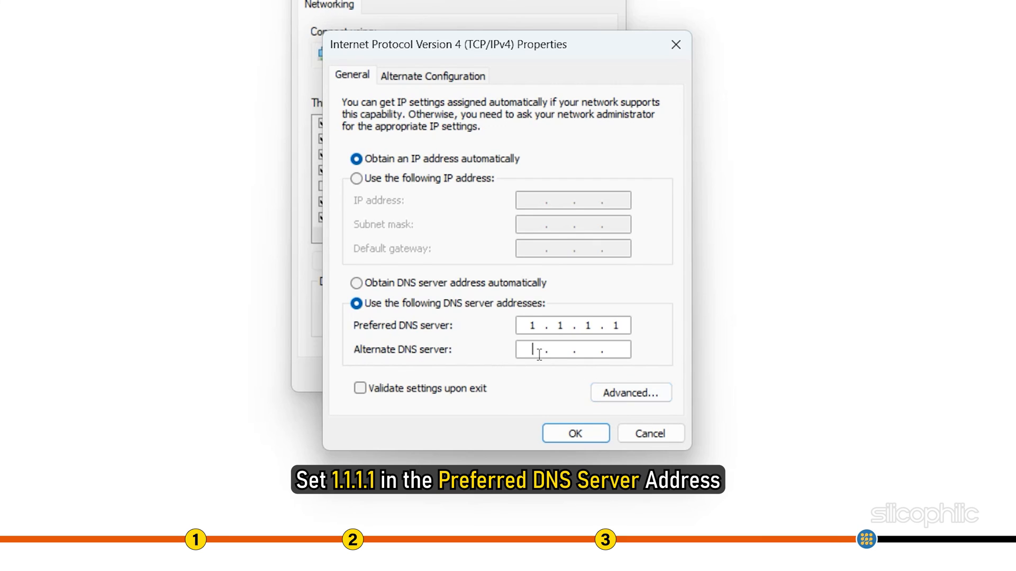
pyautogui.write('1.0.0.1')
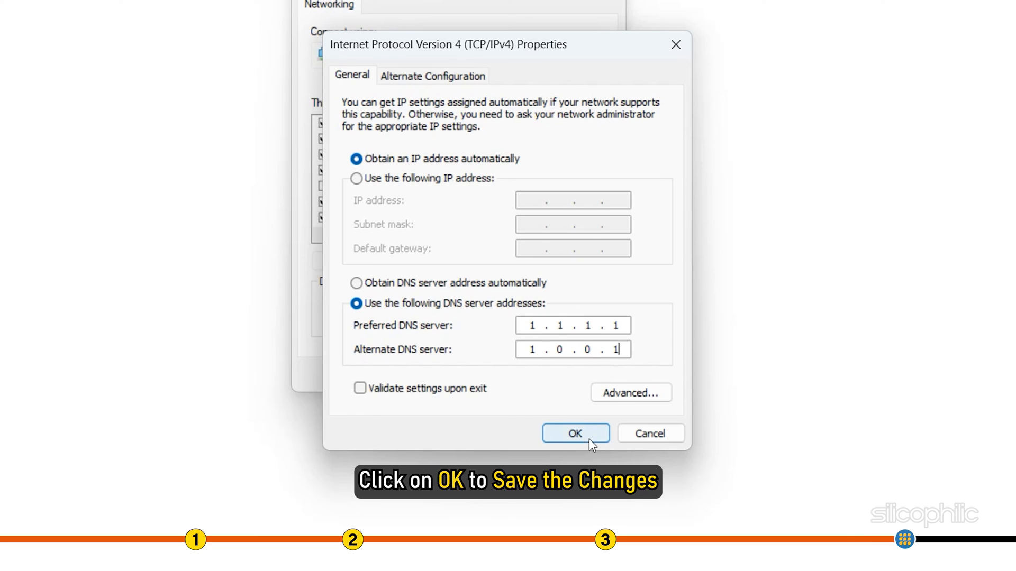
pyautogui.click(574, 434)
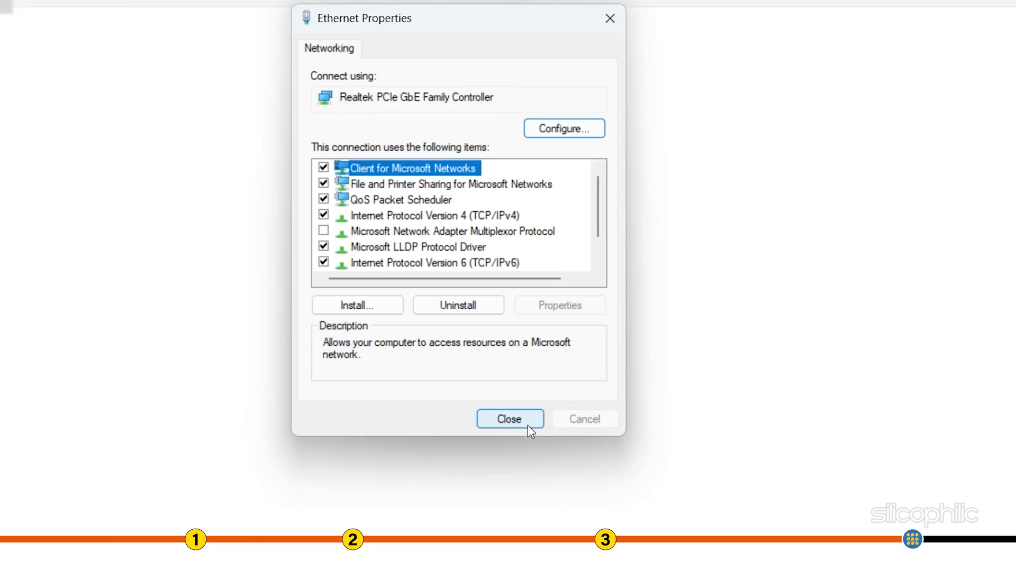
# Close the Ethernet Properties dialog now that DNS changes are saved
pyautogui.click(509, 419)
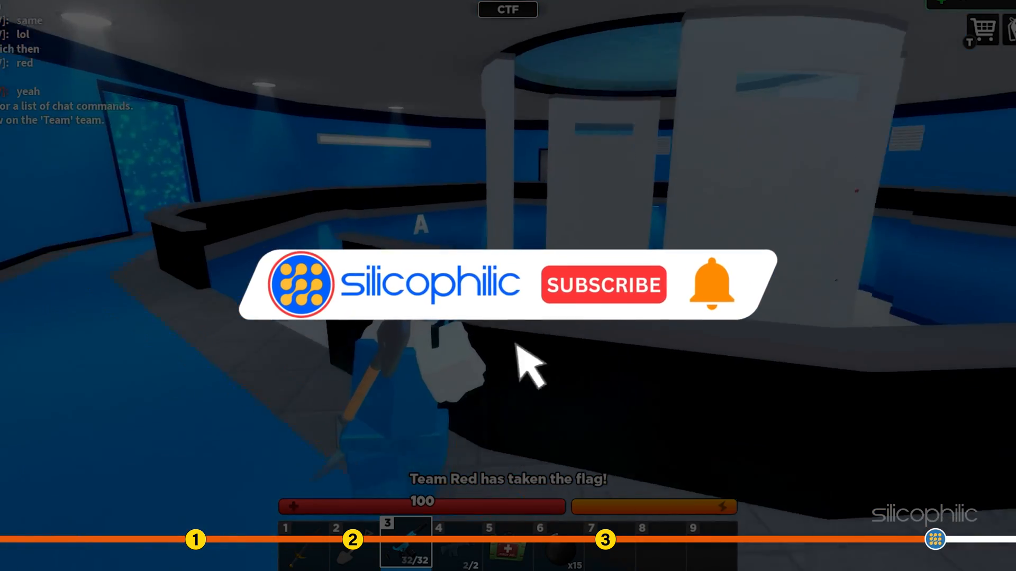
pyautogui.click(602, 284)
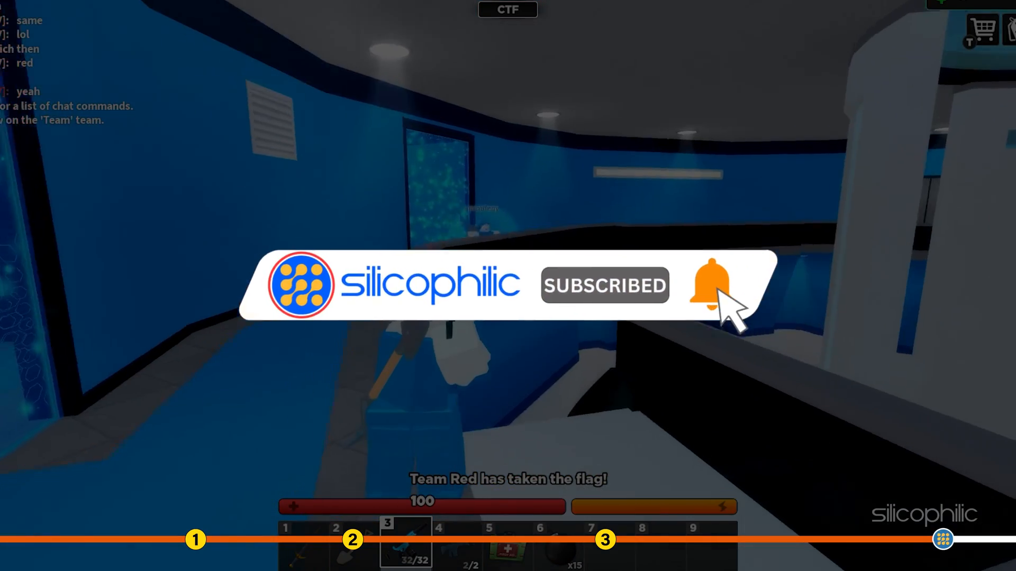